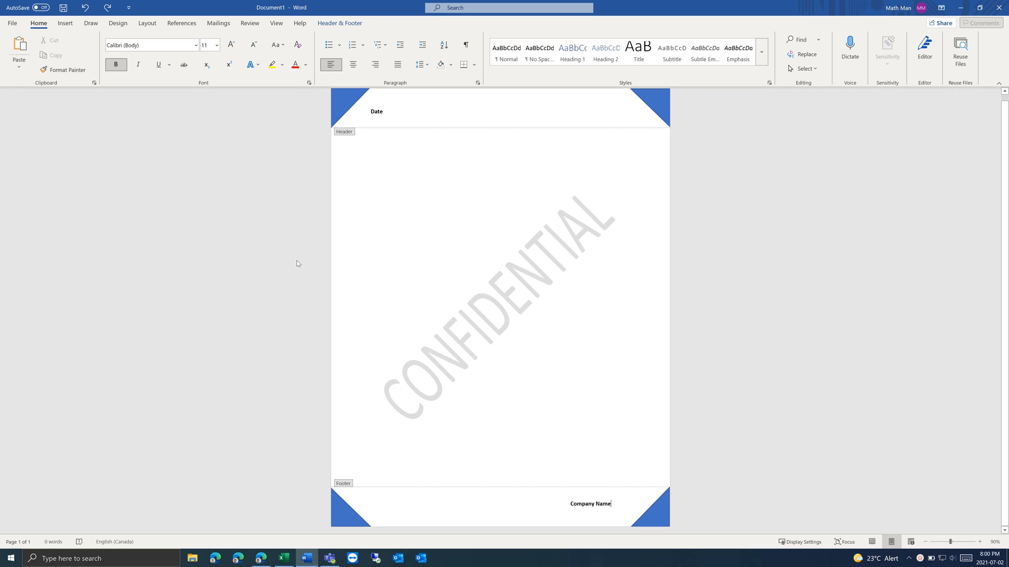
mouse_move(181, 391)
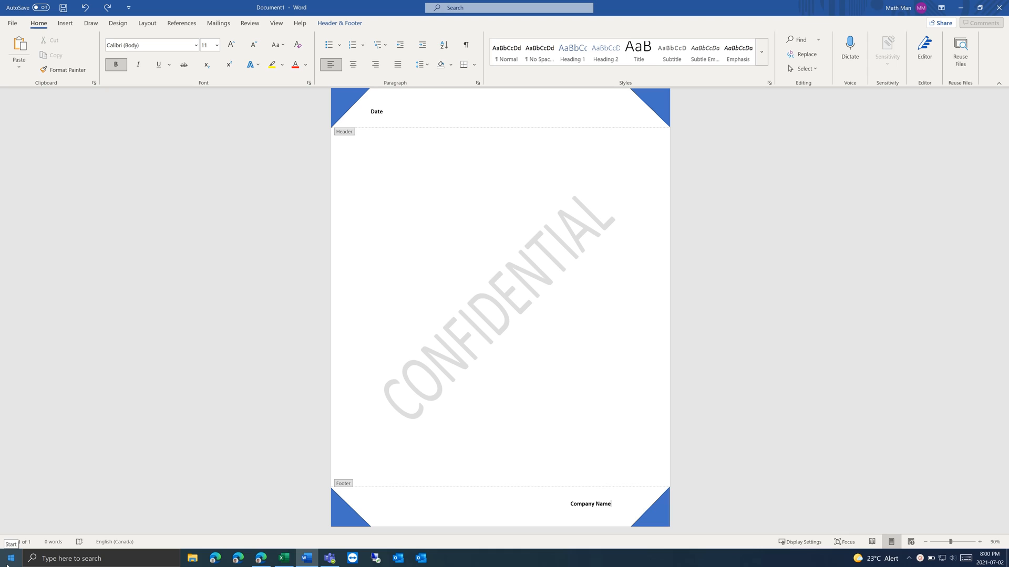
Open the Windows Run prompt with 'appdata' entered
click(8, 558)
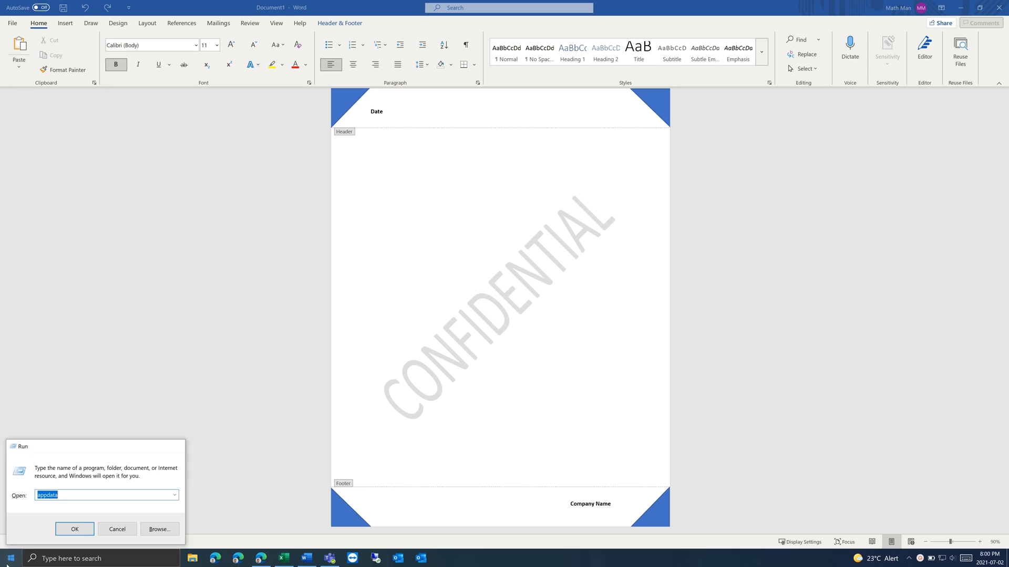
Open the appdata folder and go into Roaming > Microsoft > Templates
click(73, 529)
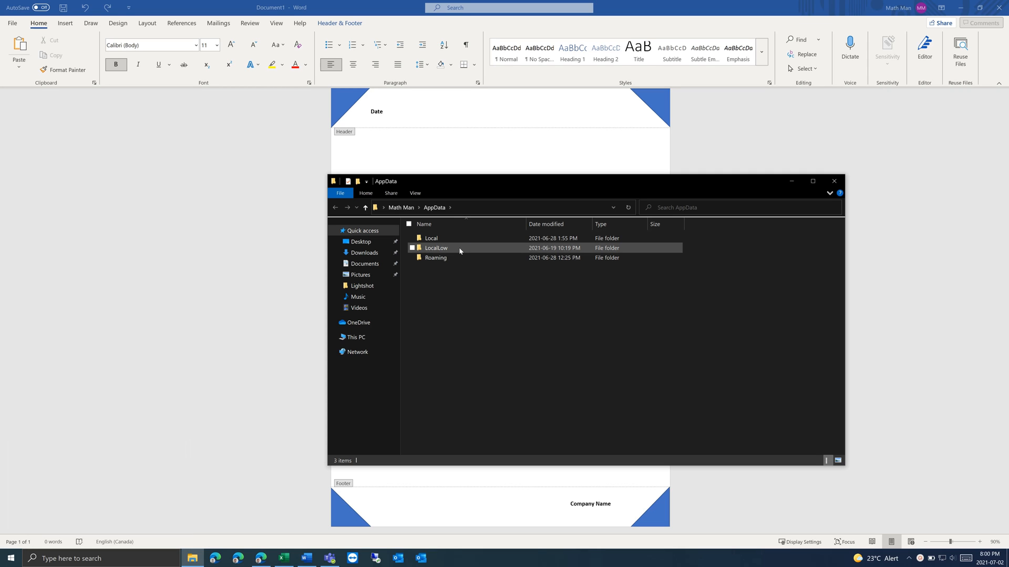
double_click(436, 258)
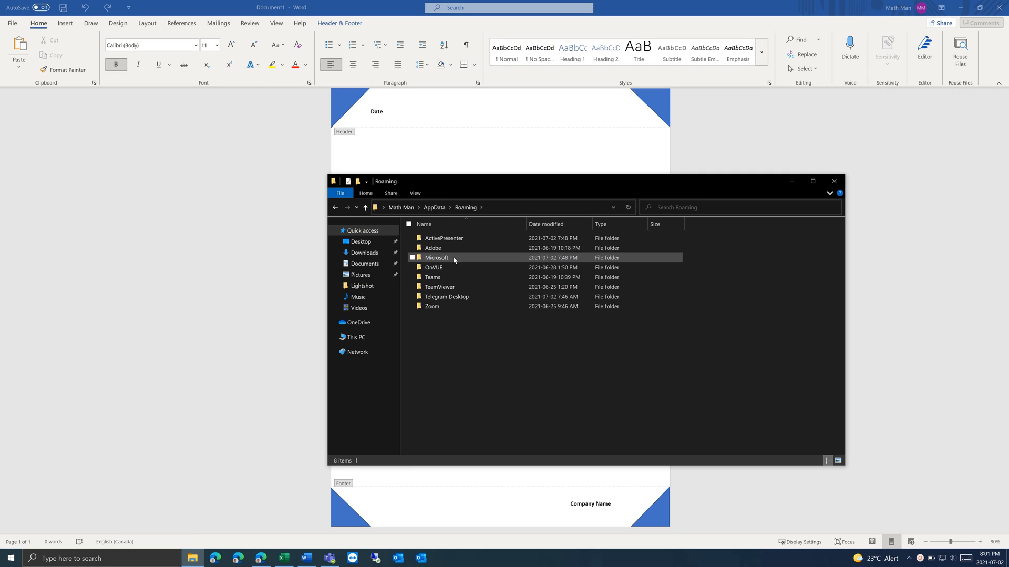
double_click(436, 257)
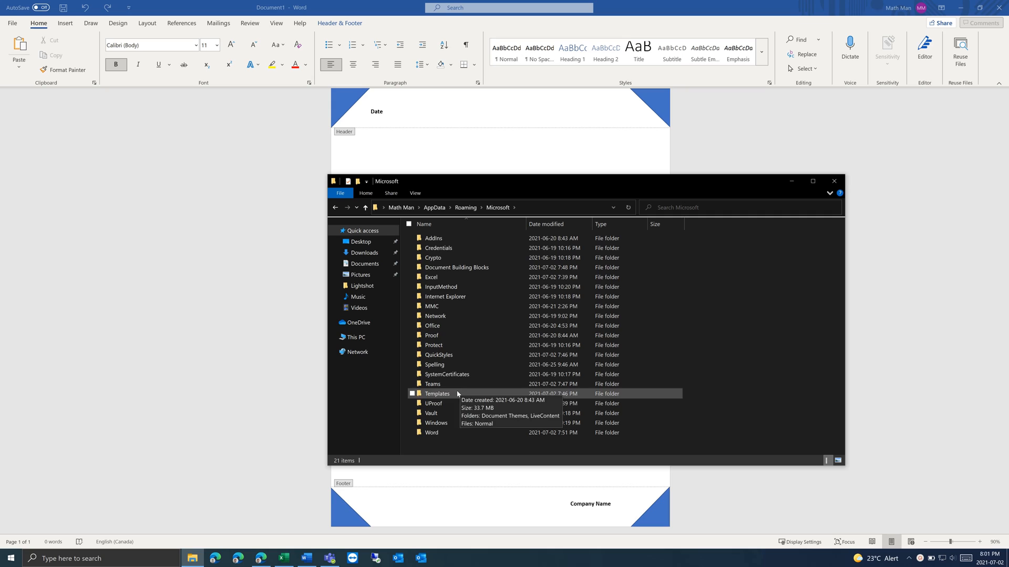
double_click(436, 393)
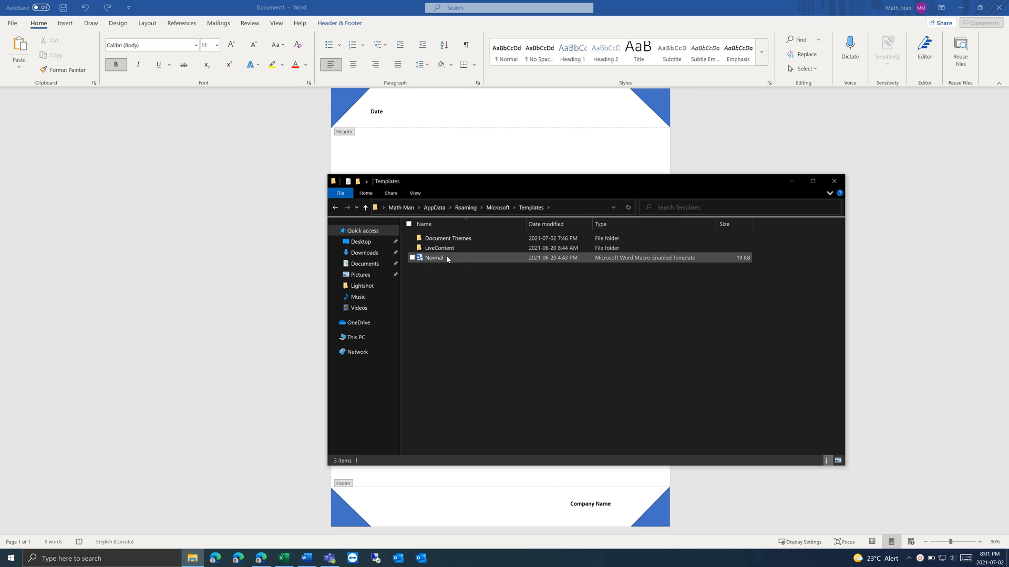
mouse_move(450, 260)
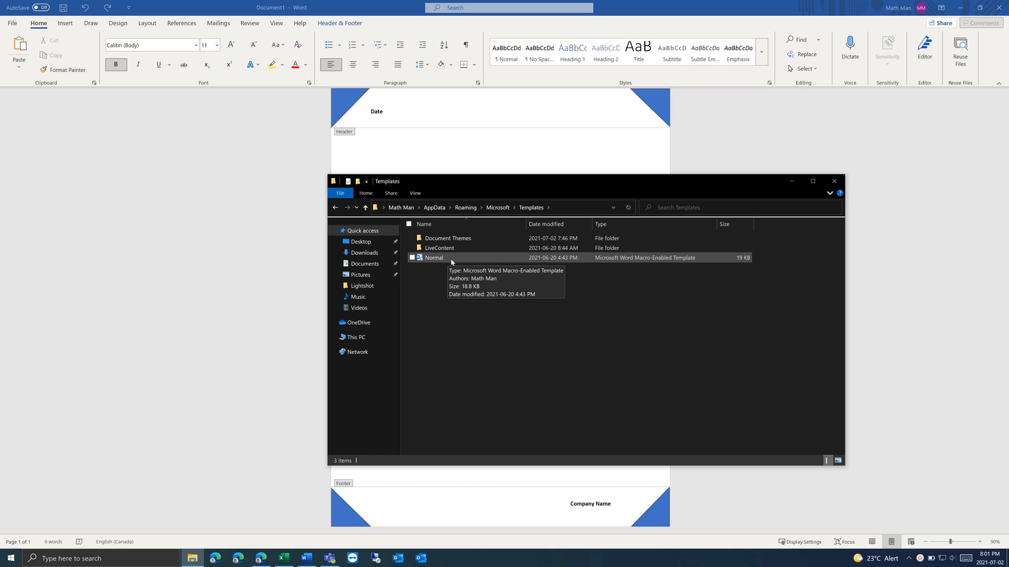
mouse_move(600, 287)
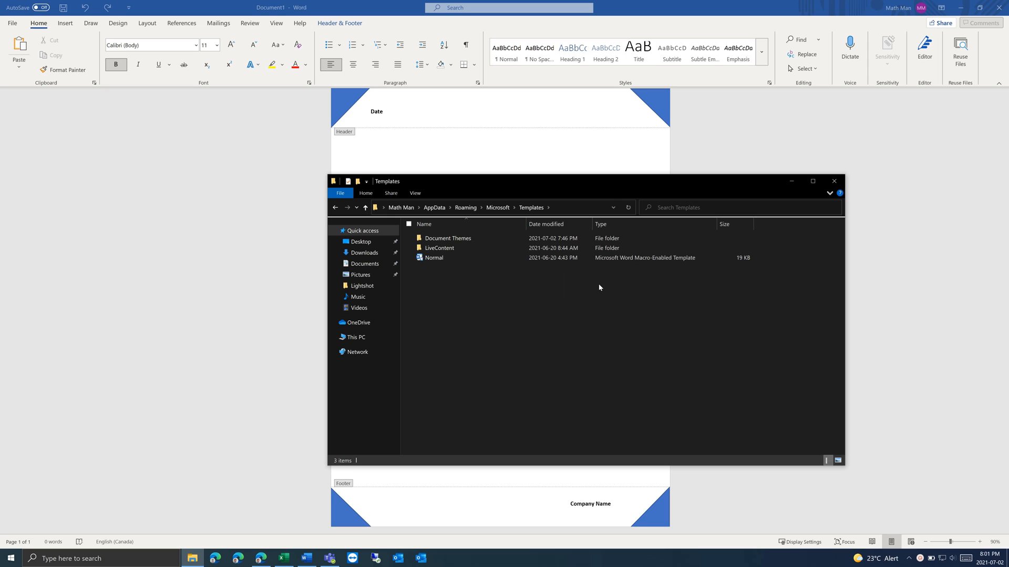
mouse_move(447, 185)
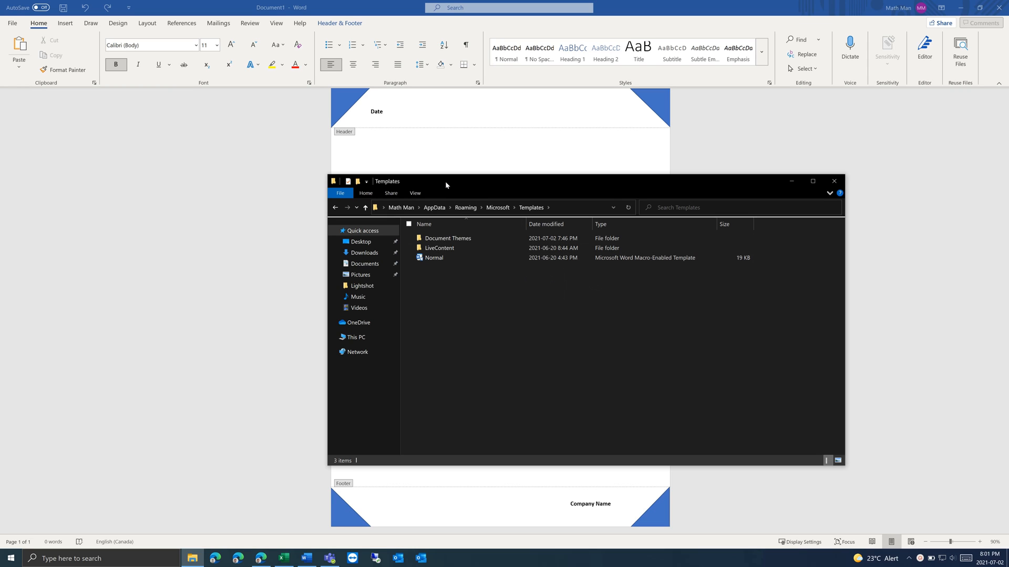
Reposition the Explorer window, select Normal.dotm, and return to the letterhead
drag(445, 185, 434, 189)
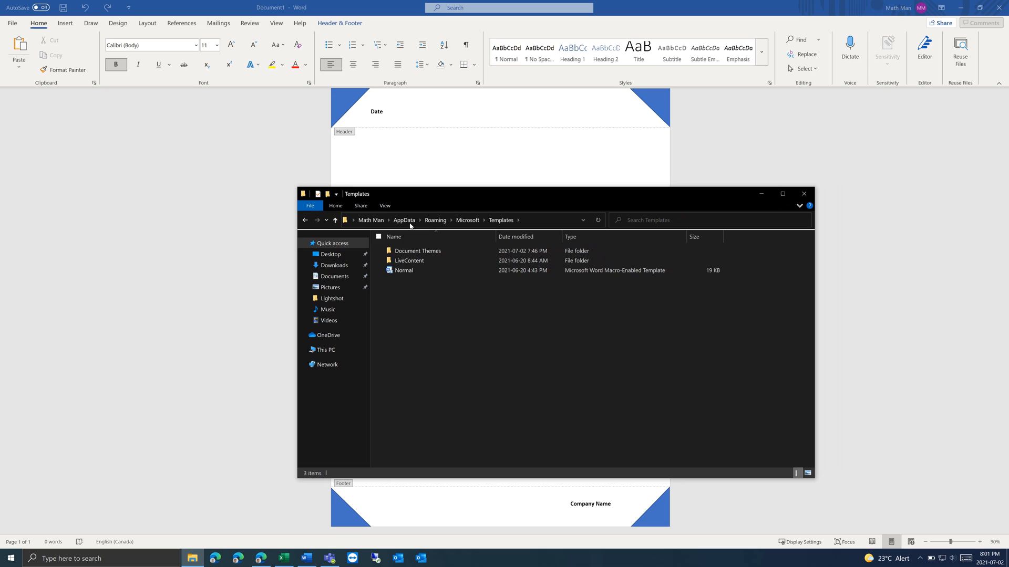
mouse_move(404, 270)
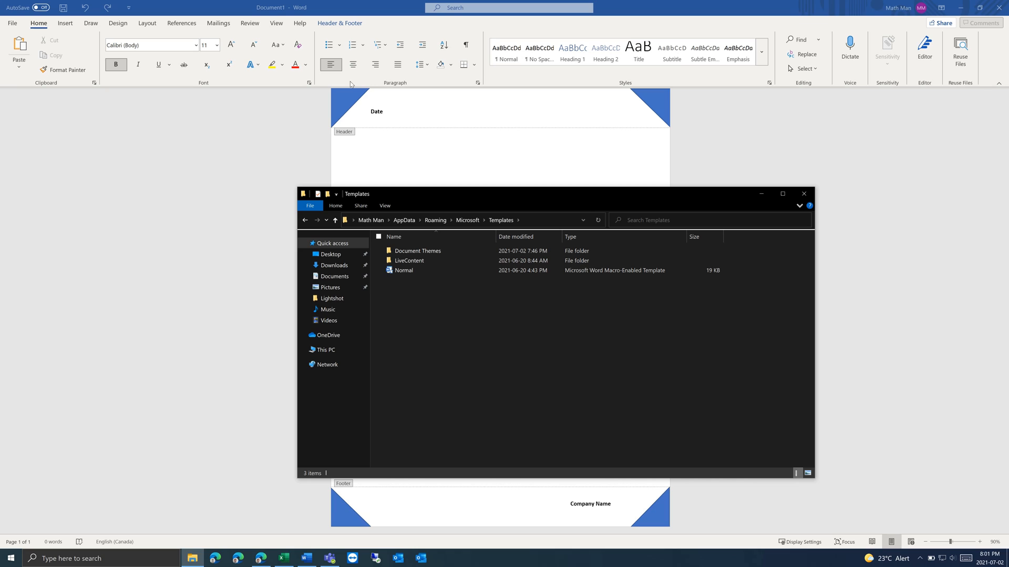
mouse_move(408, 283)
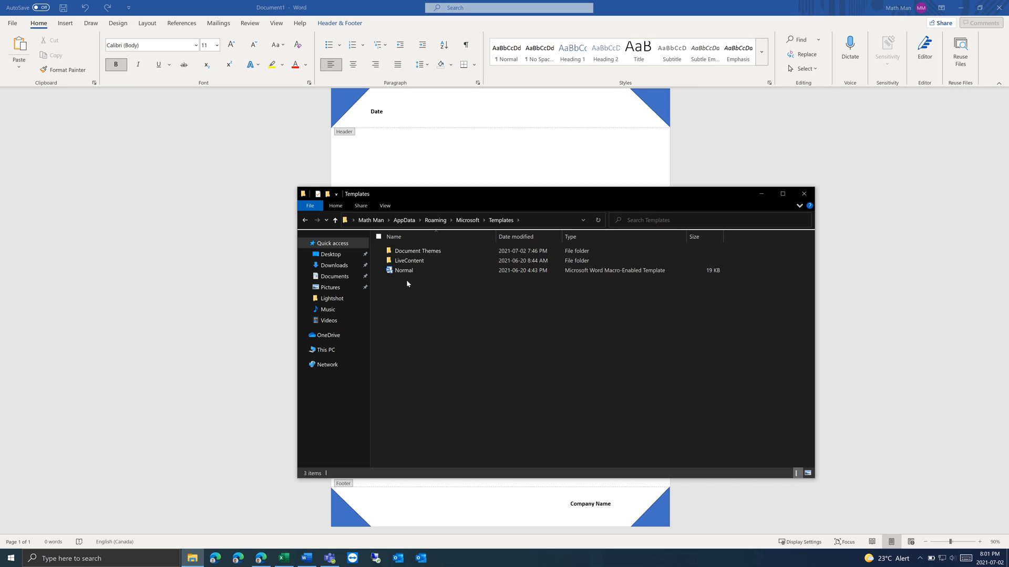
click(404, 270)
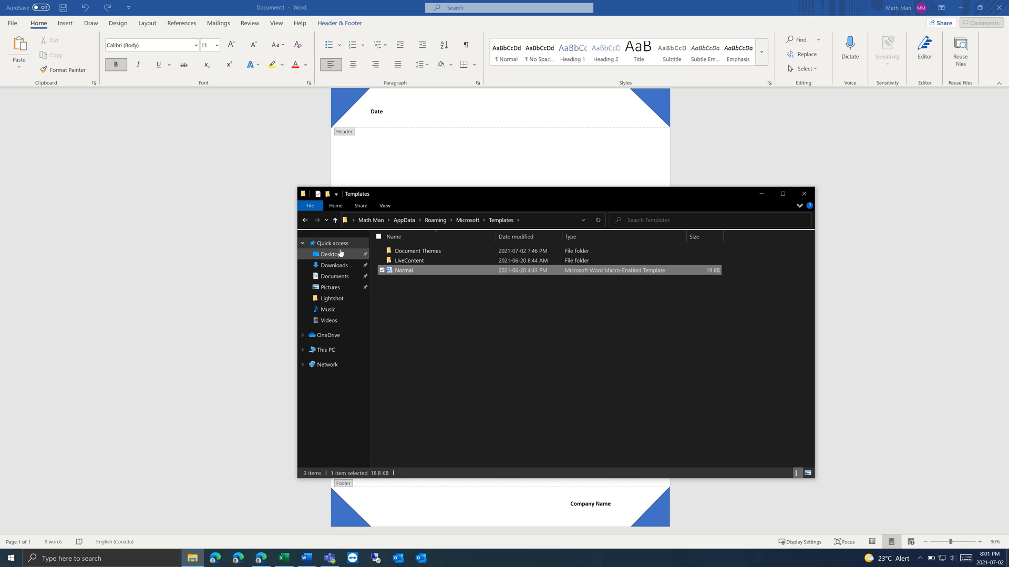
click(330, 255)
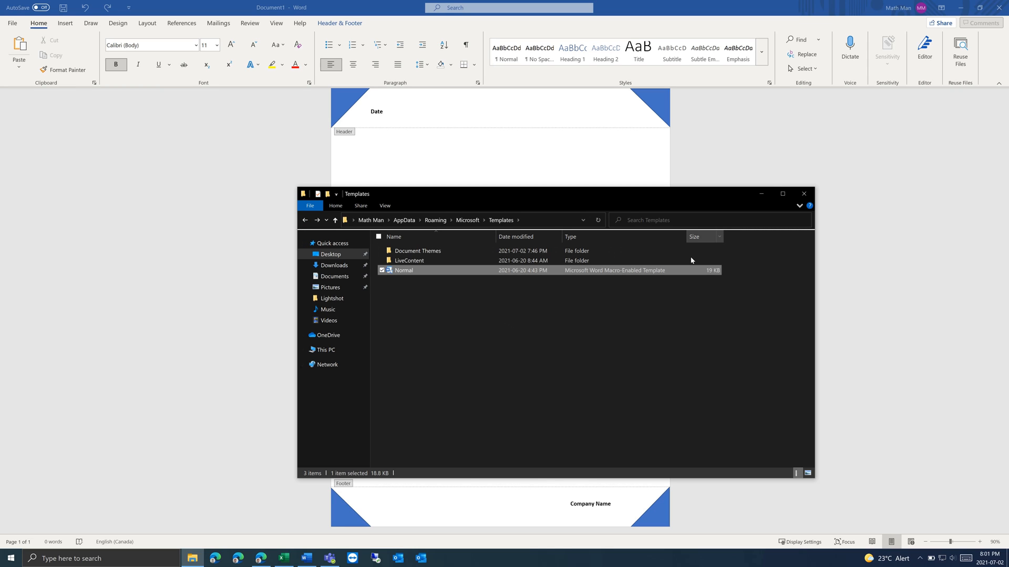
click(804, 194)
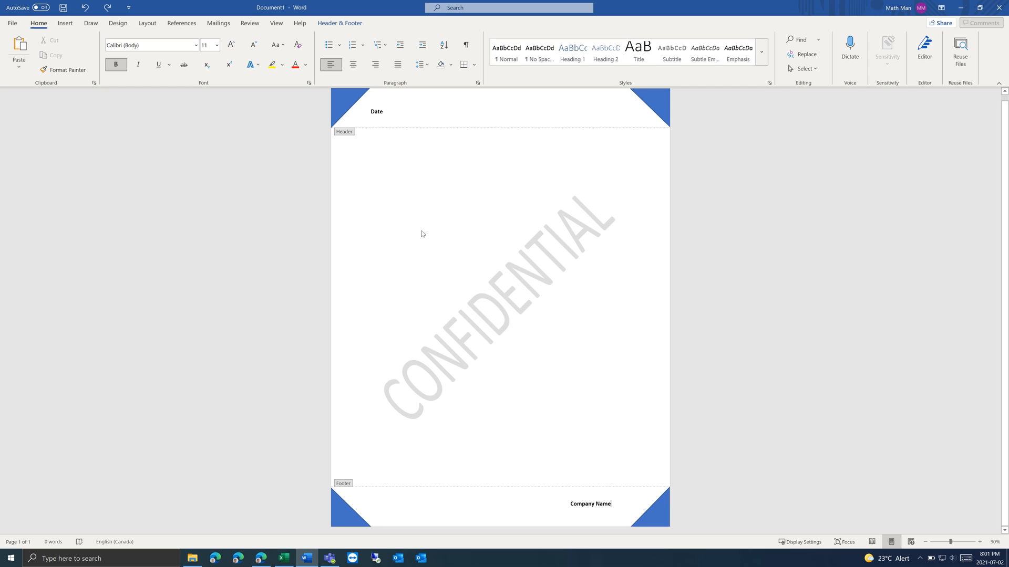
mouse_move(365, 141)
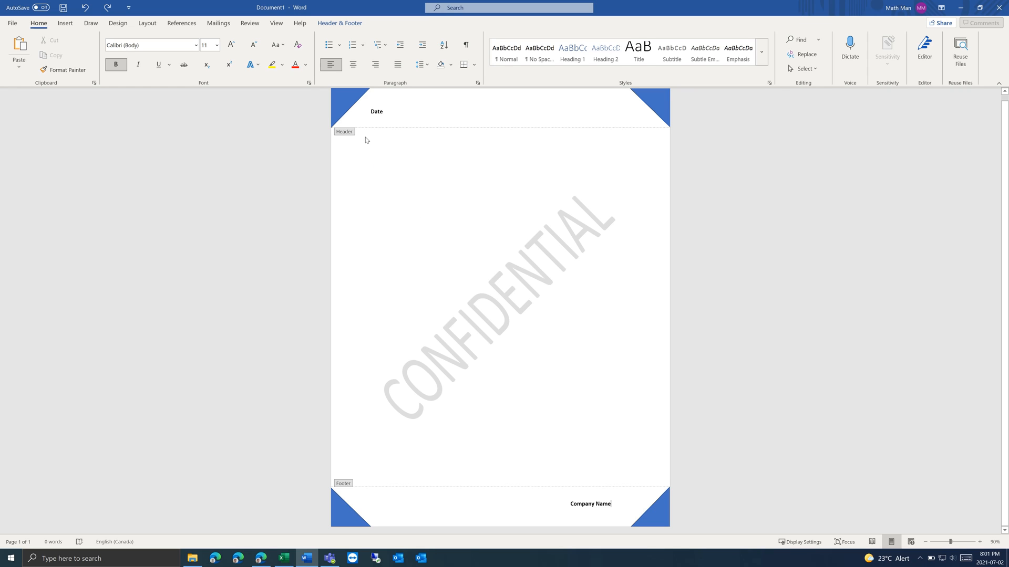
mouse_move(505, 134)
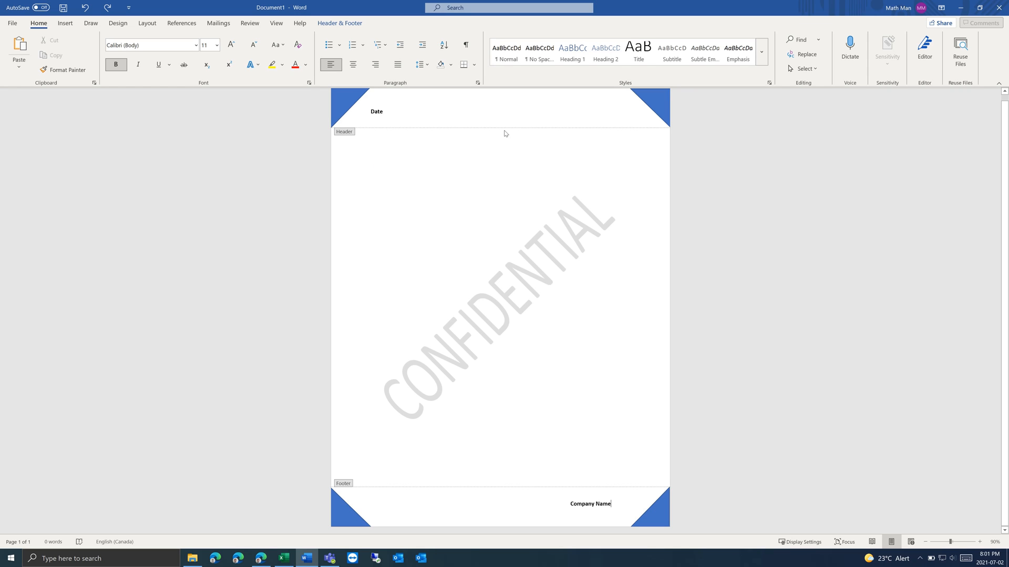
mouse_move(551, 243)
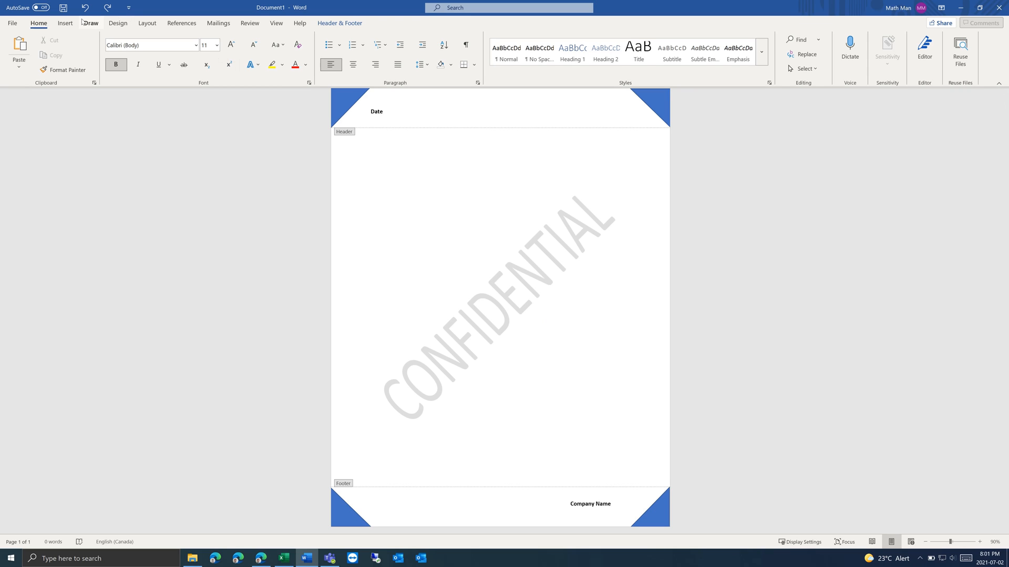
Apply a Century Gothic style set to the letterhead from the Design tab
click(119, 23)
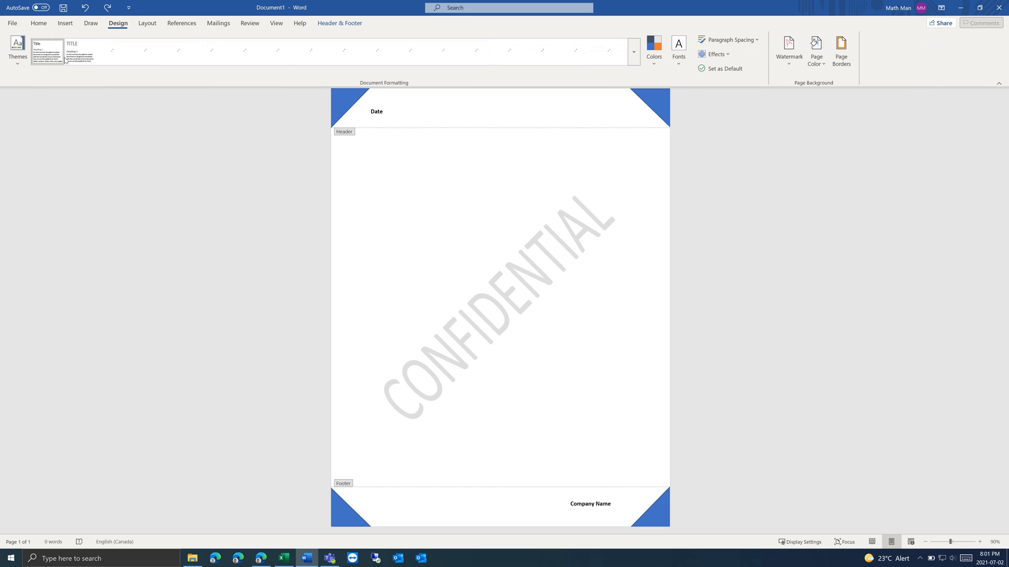
click(16, 50)
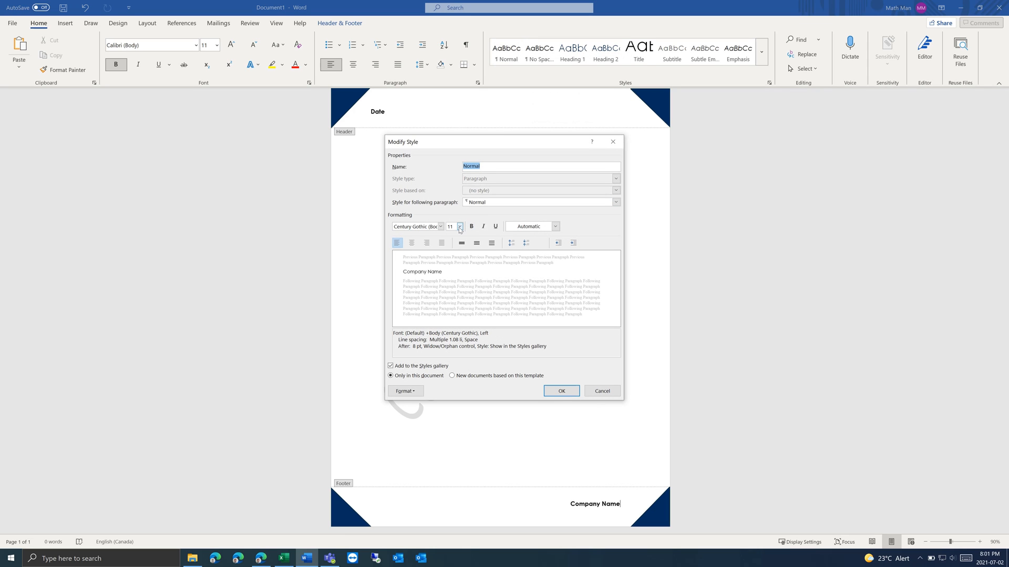
Set the Normal style's font size to 12 pt and confirm the change
click(460, 226)
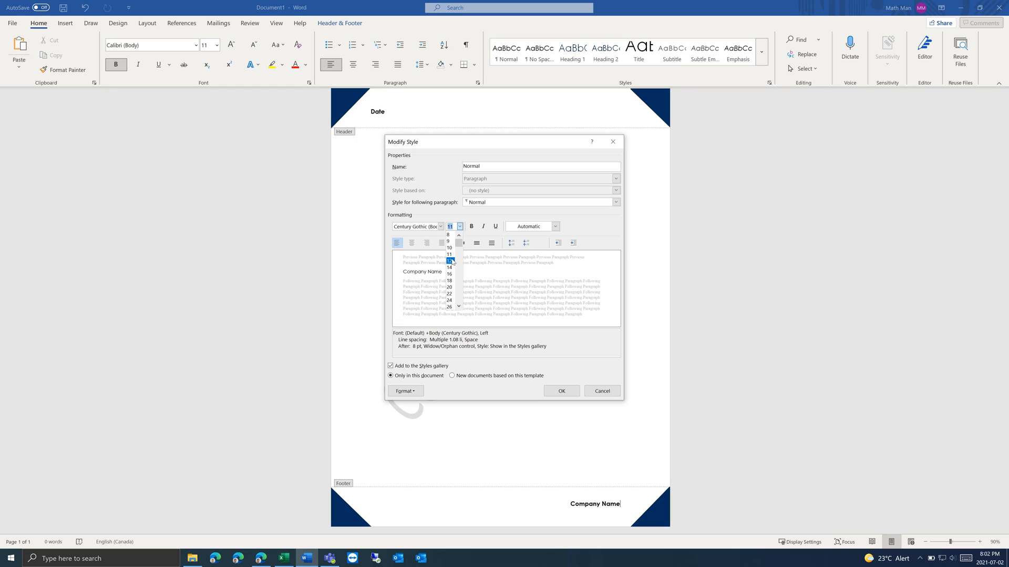
click(449, 261)
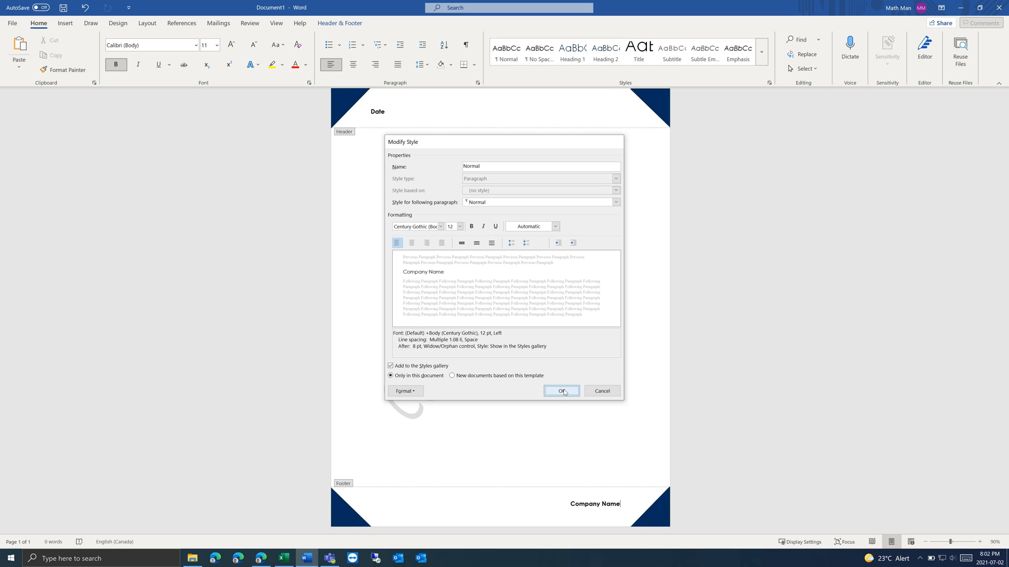
click(561, 391)
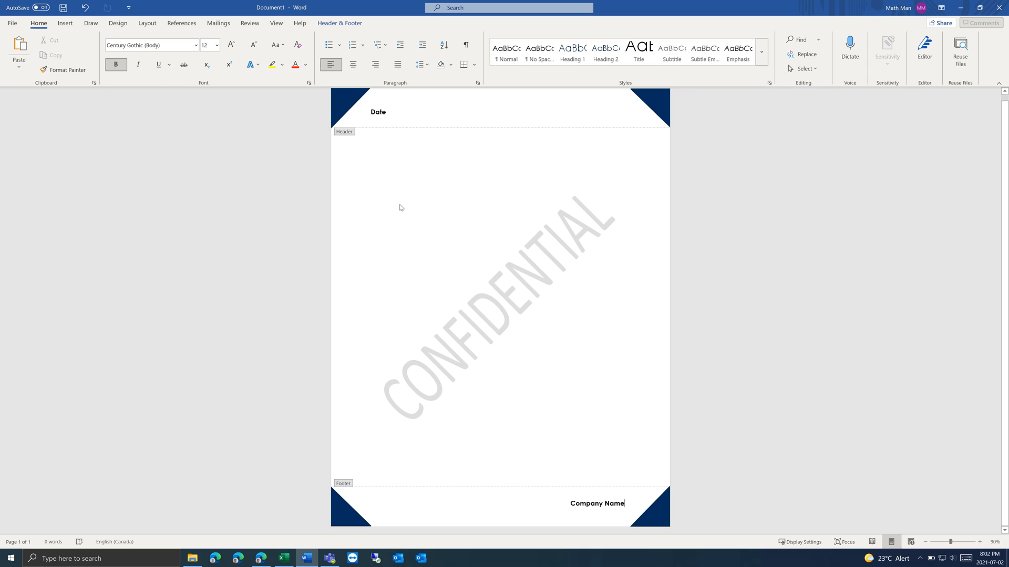
mouse_move(230, 169)
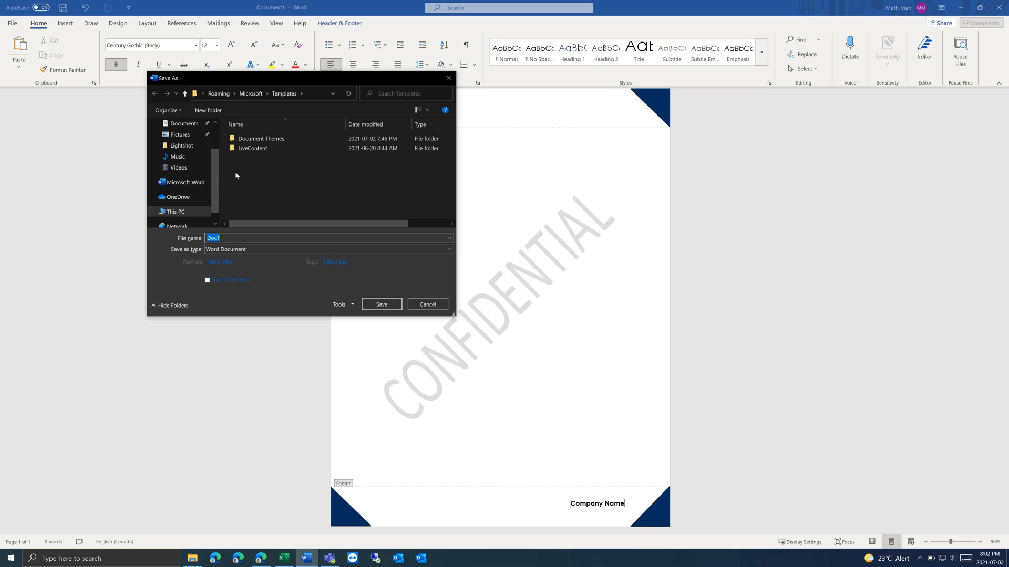
mouse_move(252, 148)
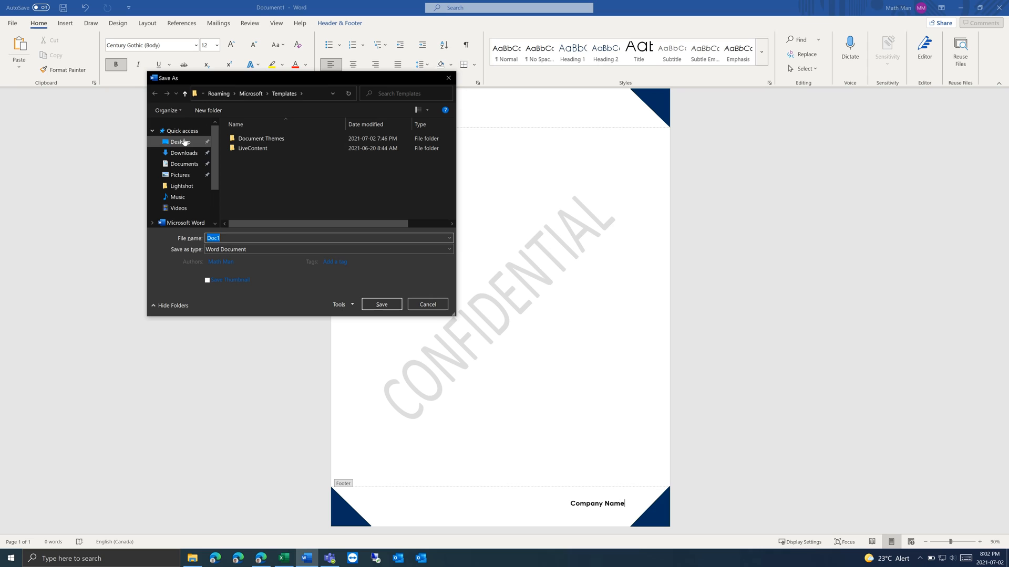
Save the letterhead to the Desktop as Word Macro-Enabled Template 'Normal1'
click(179, 142)
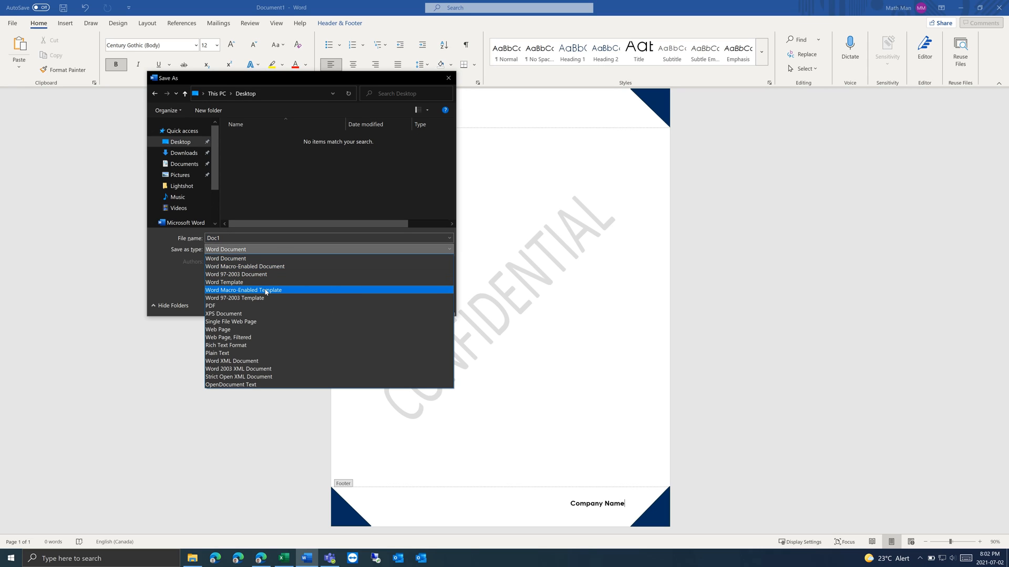
click(243, 290)
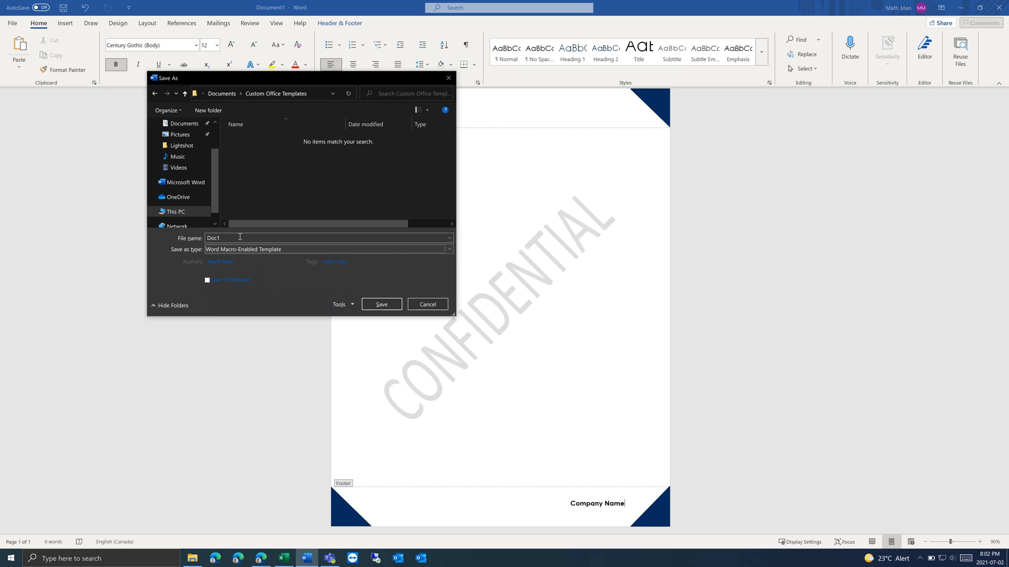
text(Normal)
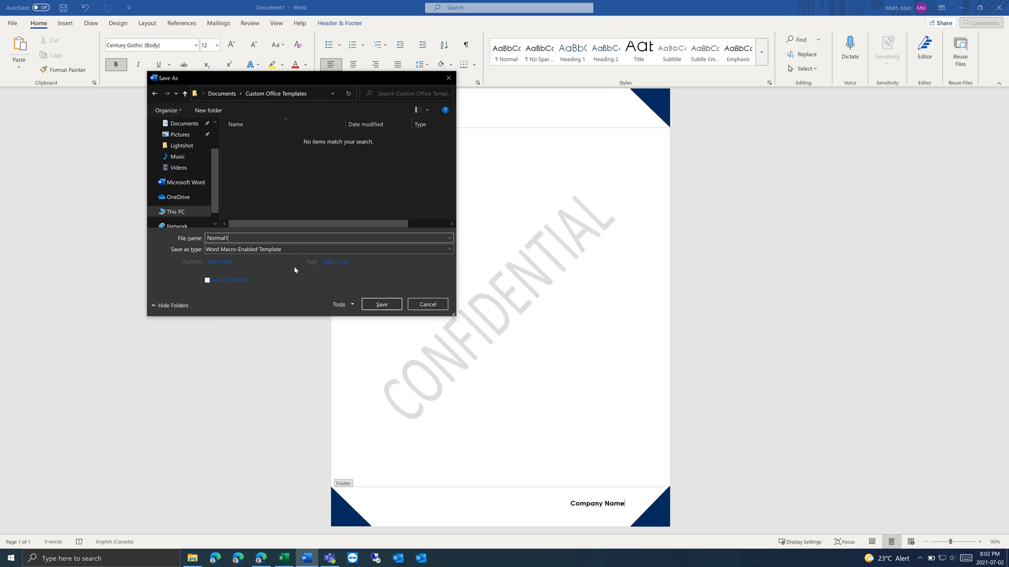
mouse_move(255, 237)
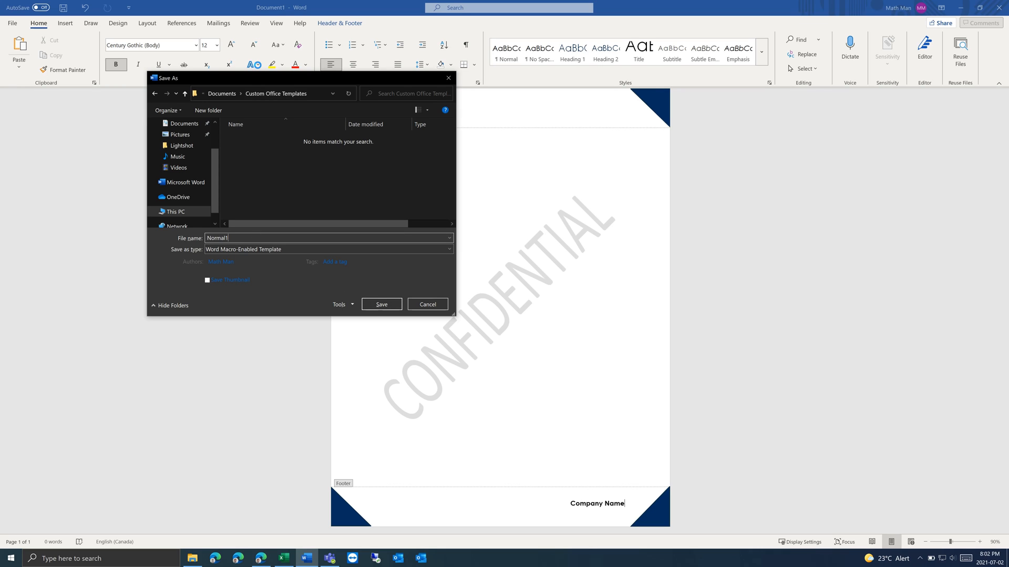
click(264, 93)
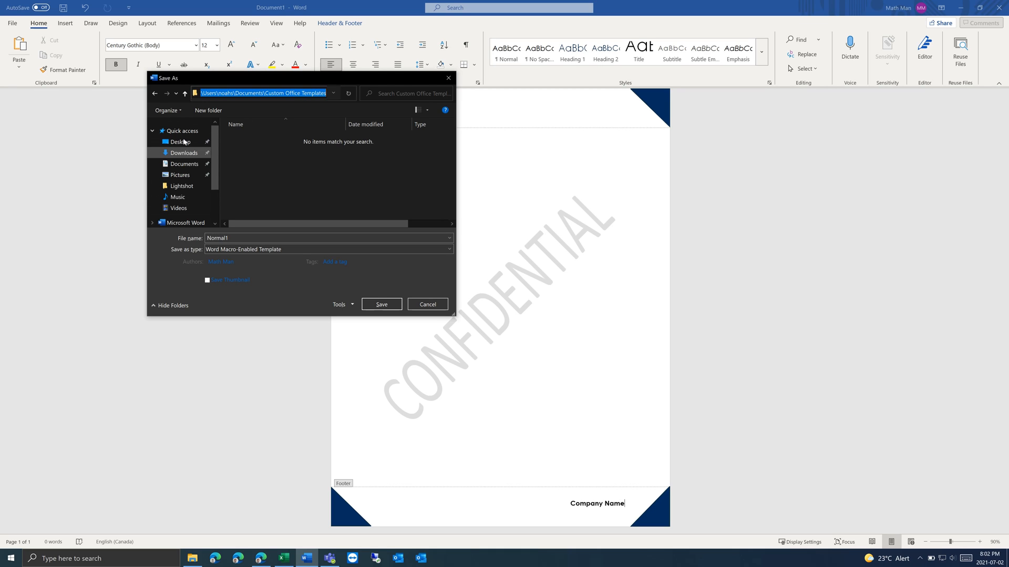
click(181, 142)
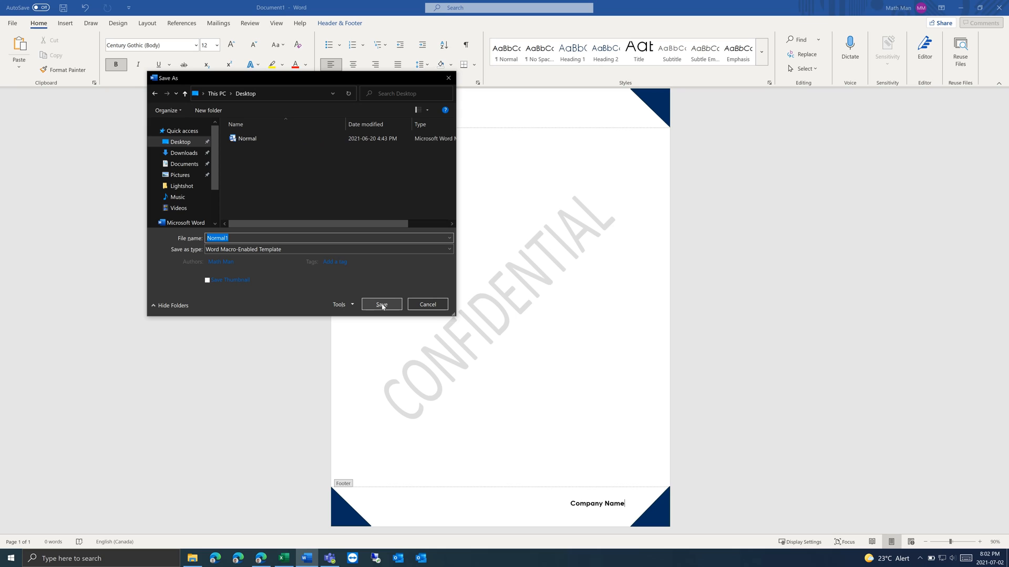
click(381, 304)
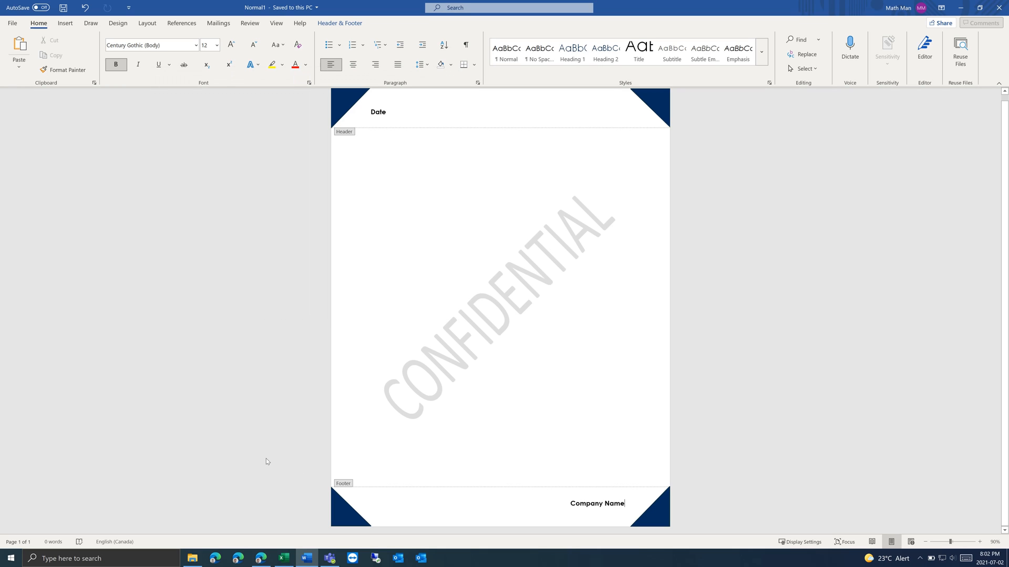
mouse_move(983, 7)
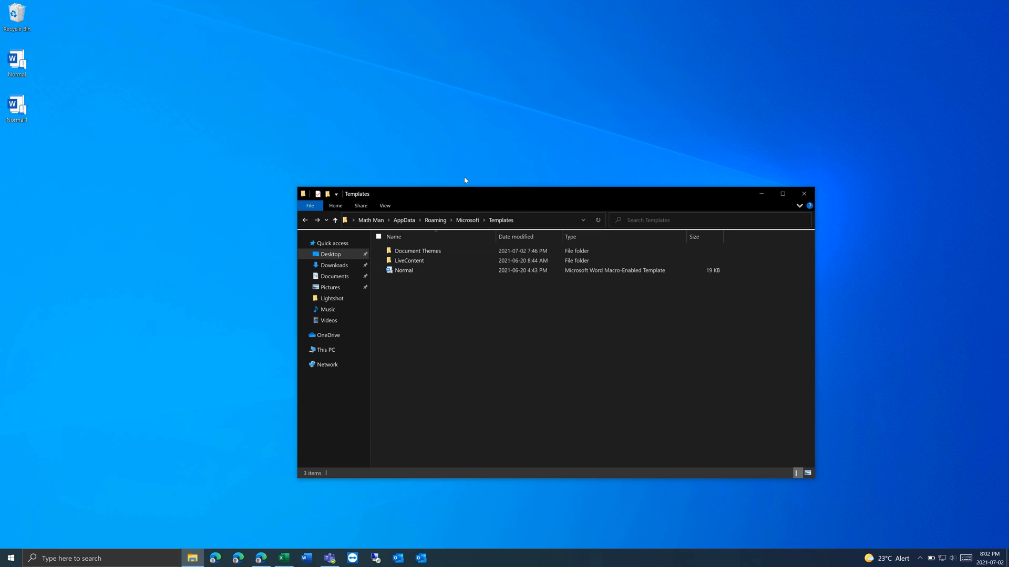
Replace the old Normal.dotm by dragging the new Desktop template into Templates
click(403, 270)
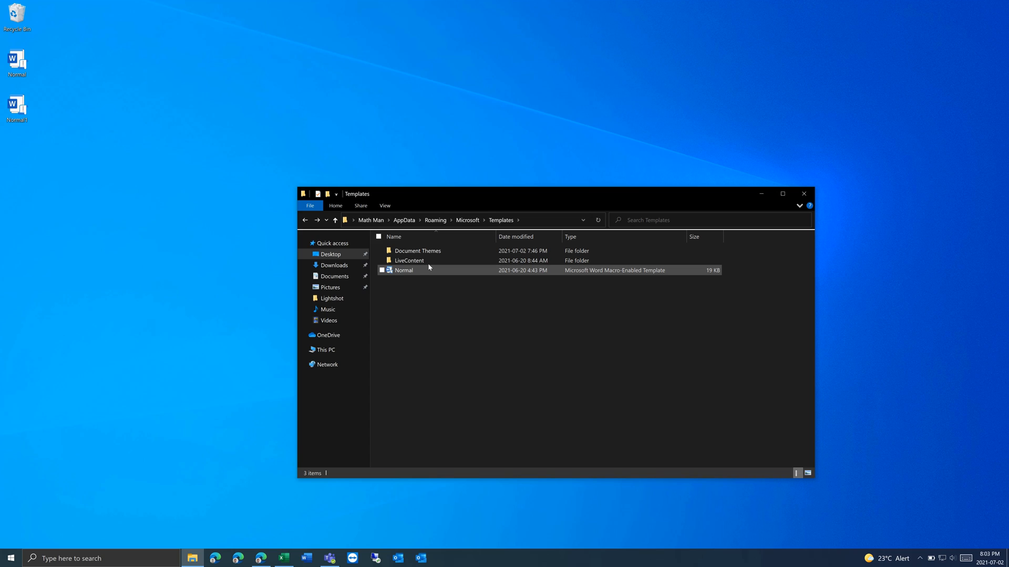
click(403, 270)
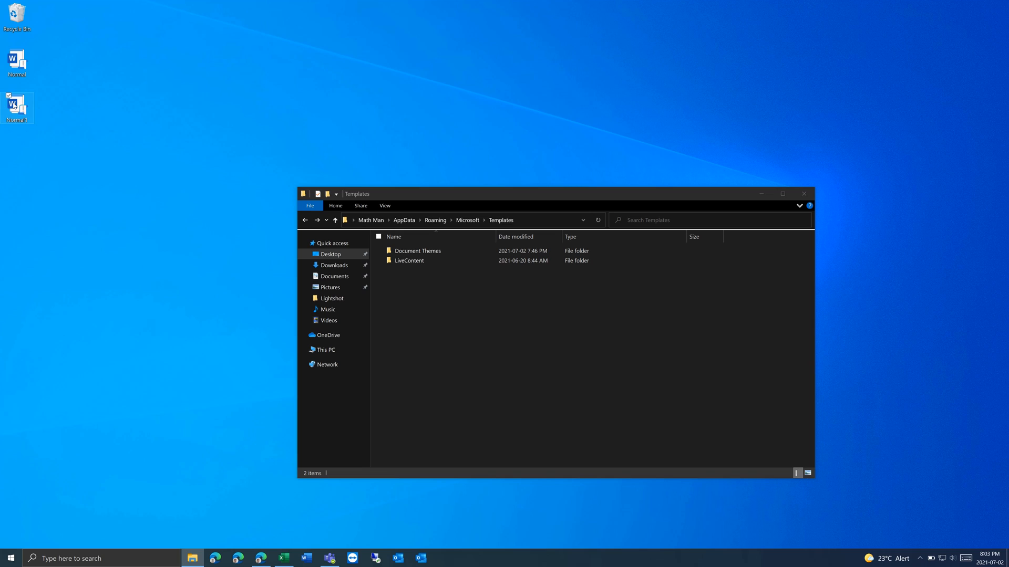
drag(17, 107, 75, 148)
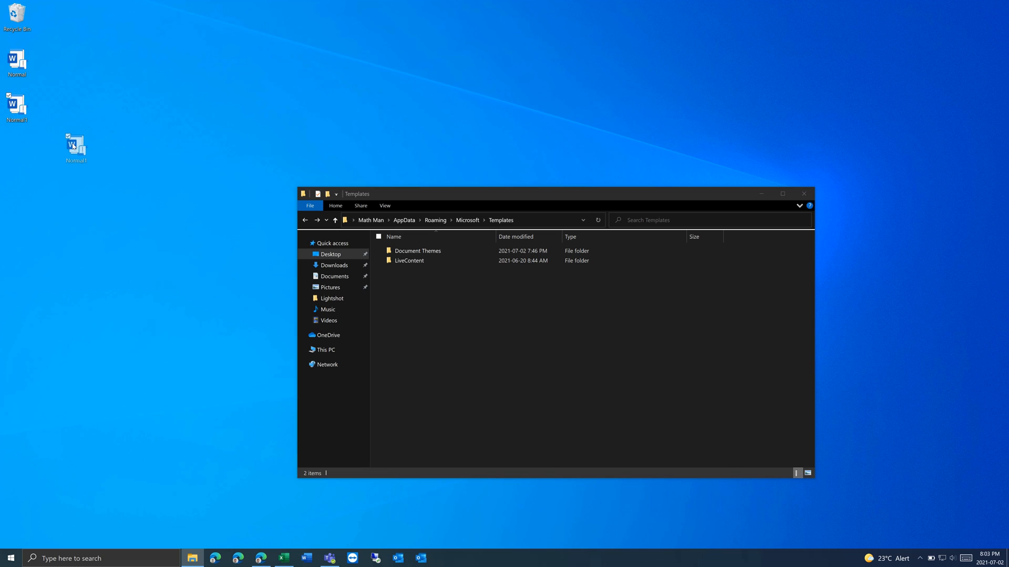
drag(74, 148, 258, 227)
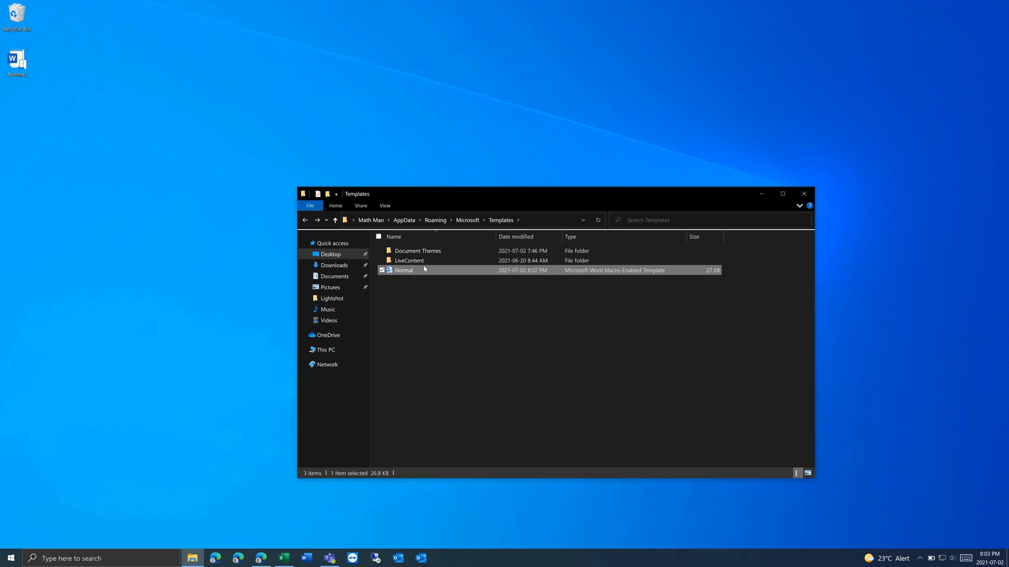
click(424, 294)
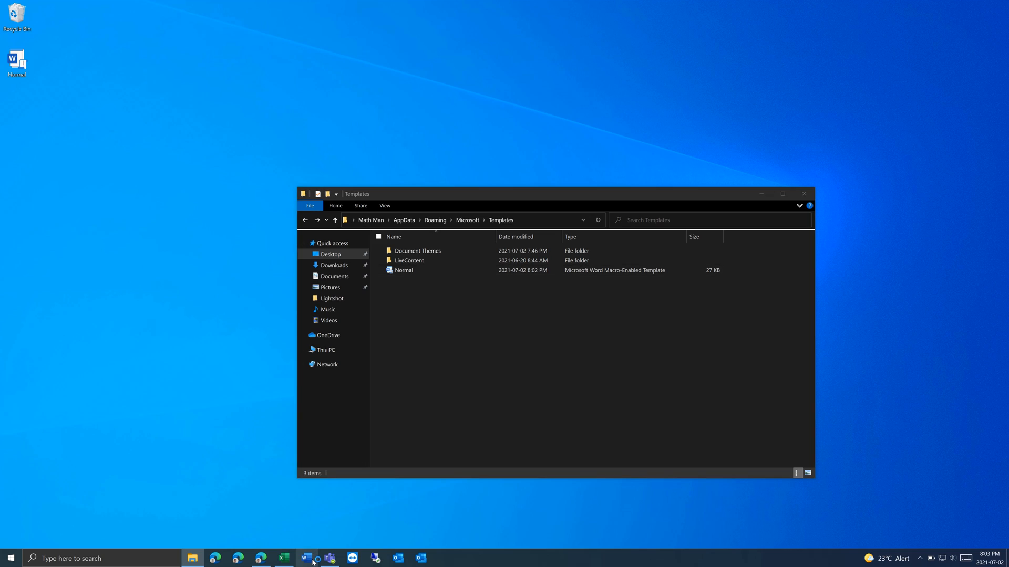
Relaunch Word and create a blank document to test the new letterhead template
click(305, 557)
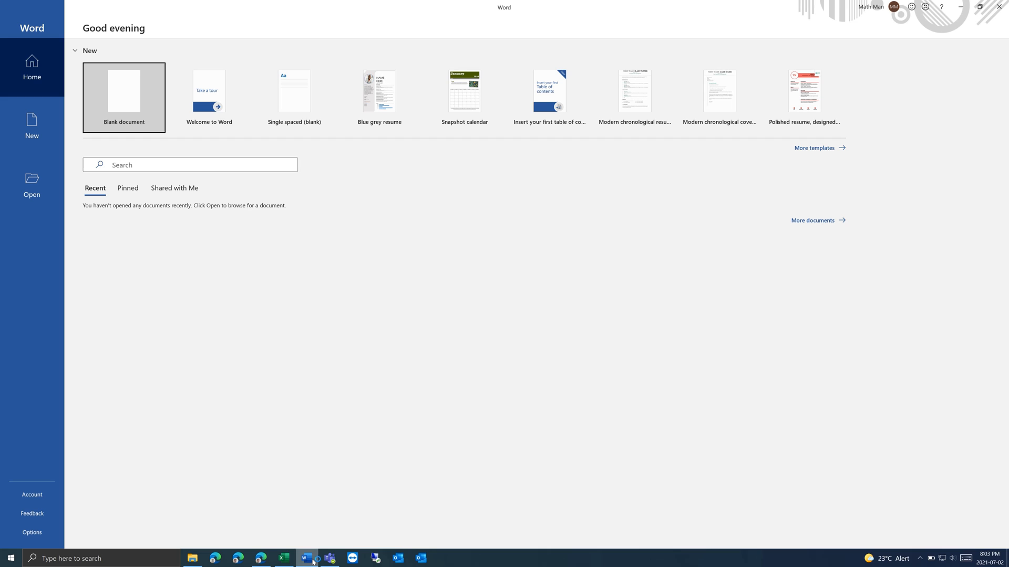
mouse_move(131, 89)
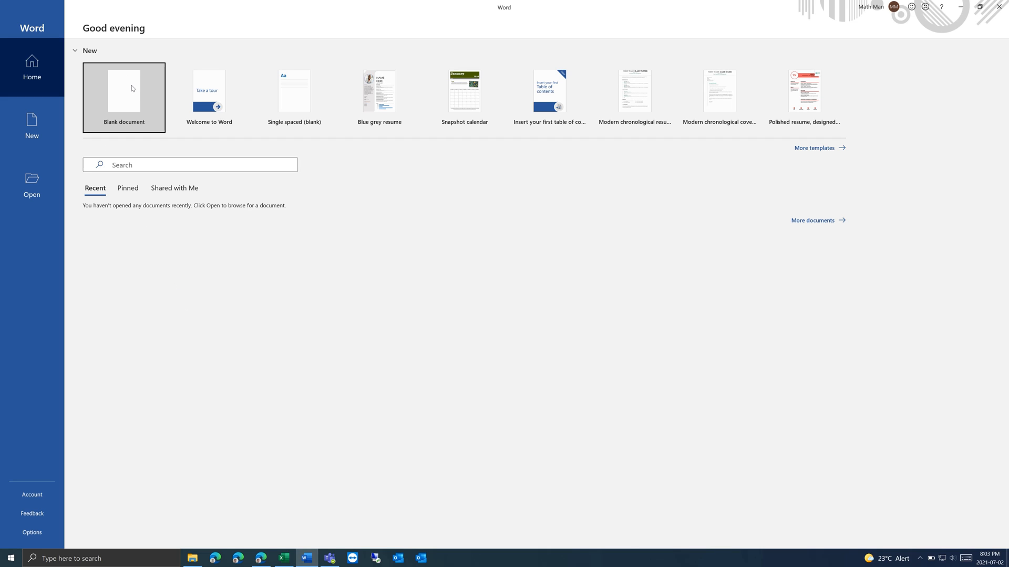
click(124, 98)
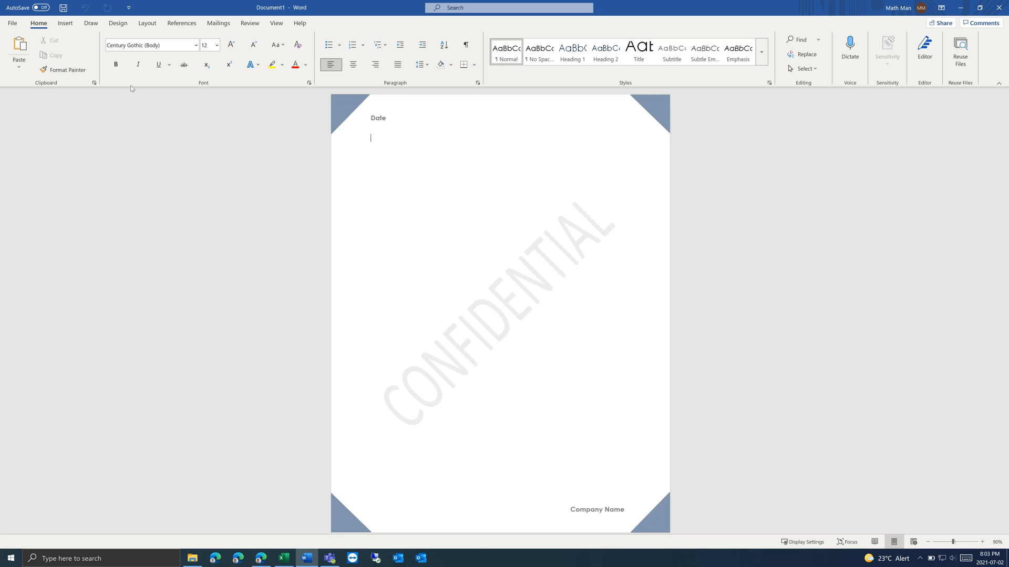